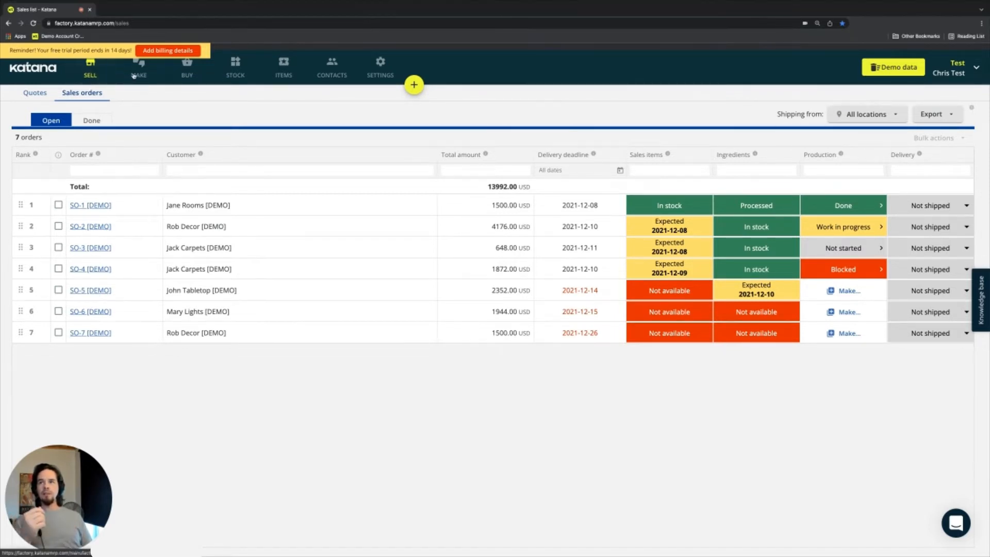
Tour the Buy and Stock areas, then move on to the Settings General page.
click(187, 68)
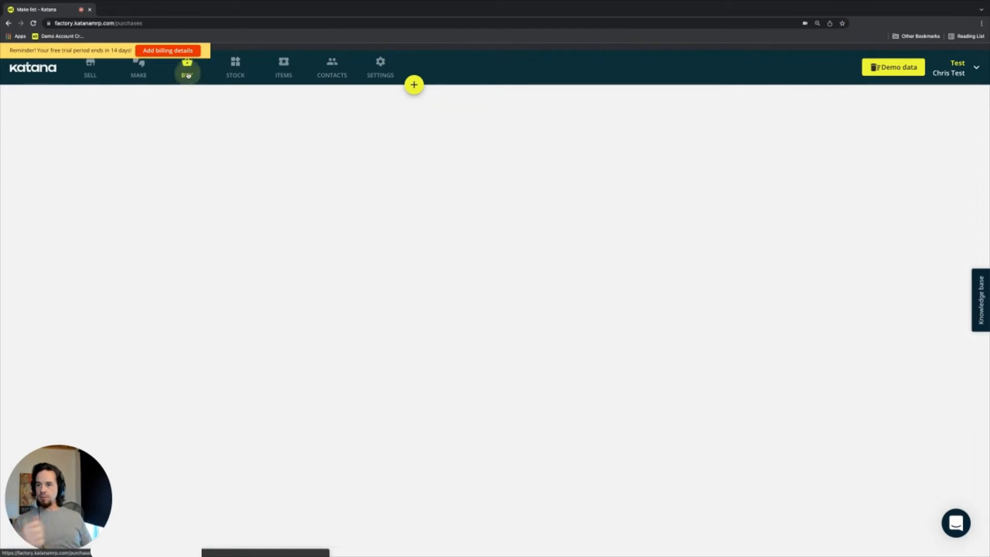
click(236, 68)
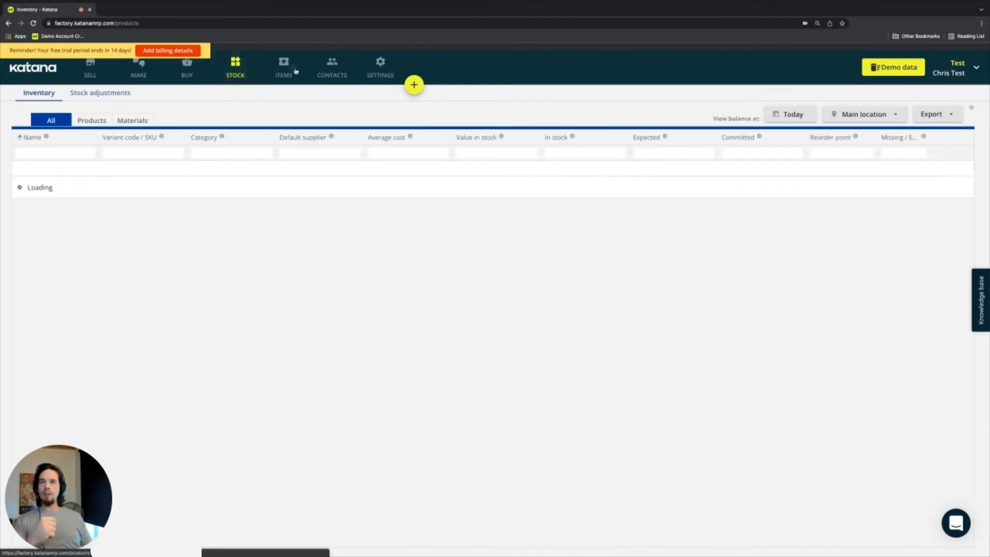
click(381, 68)
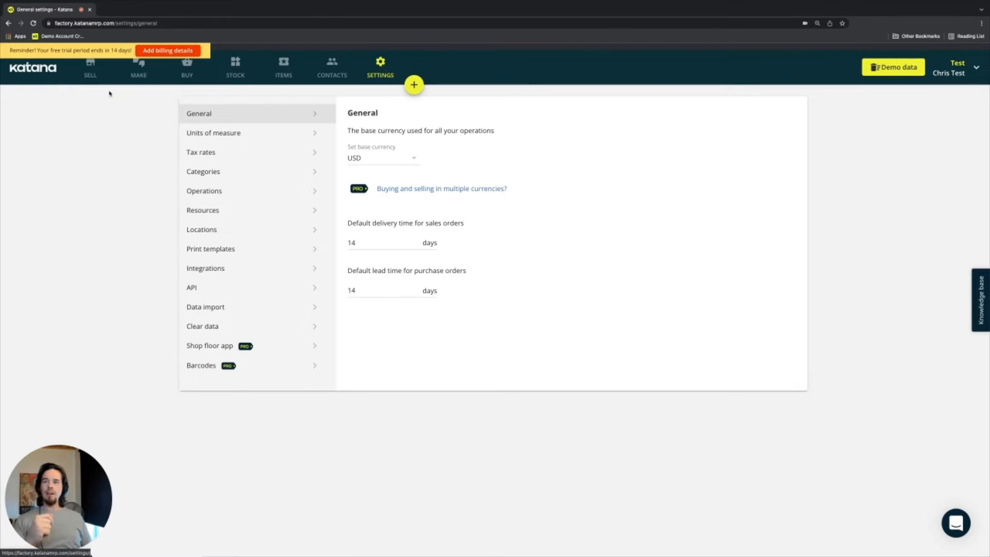
mouse_move(253, 326)
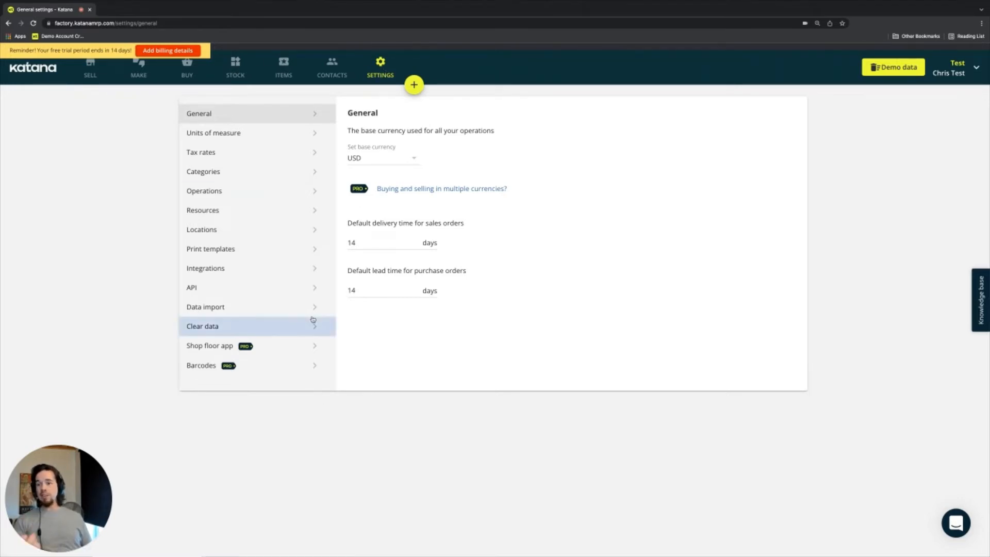
mouse_move(90, 214)
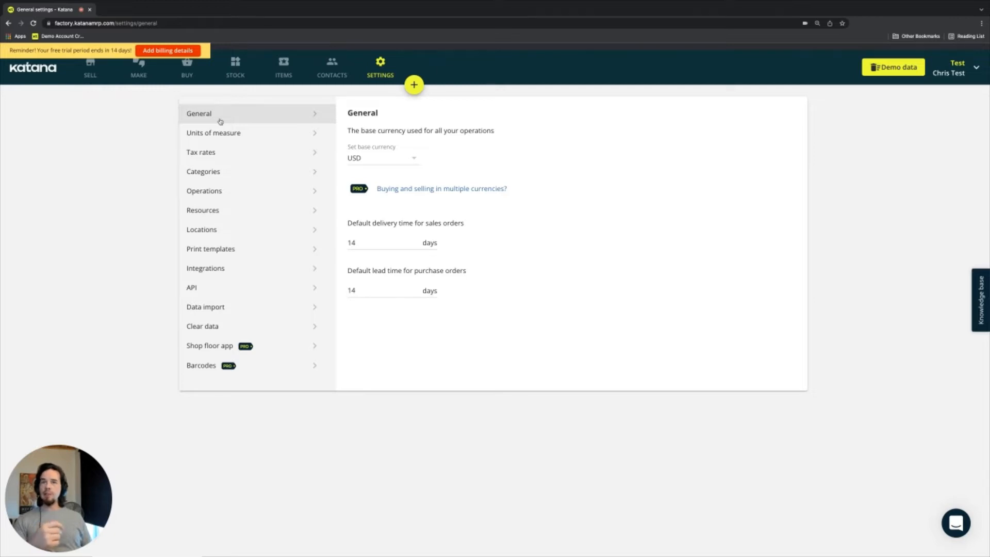
mouse_move(372, 162)
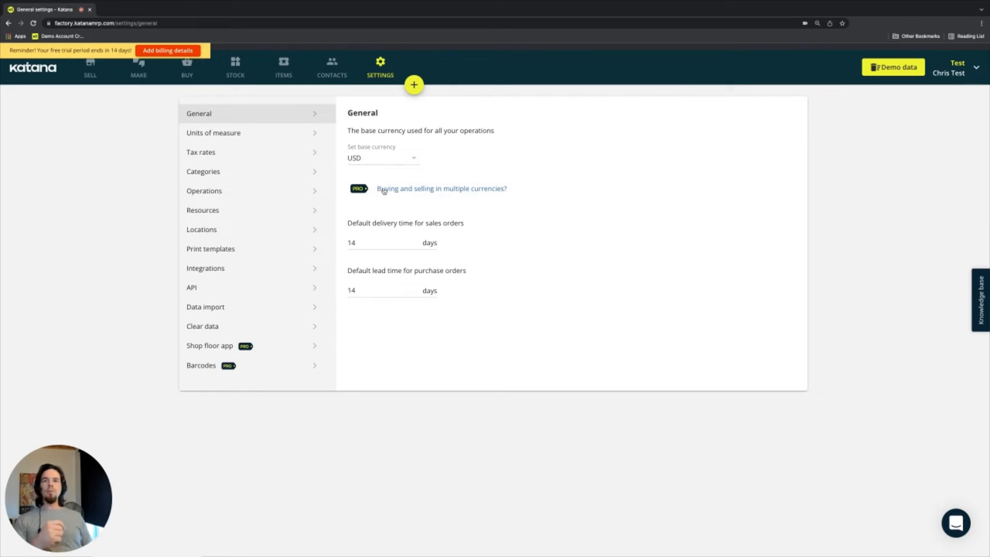
mouse_move(473, 212)
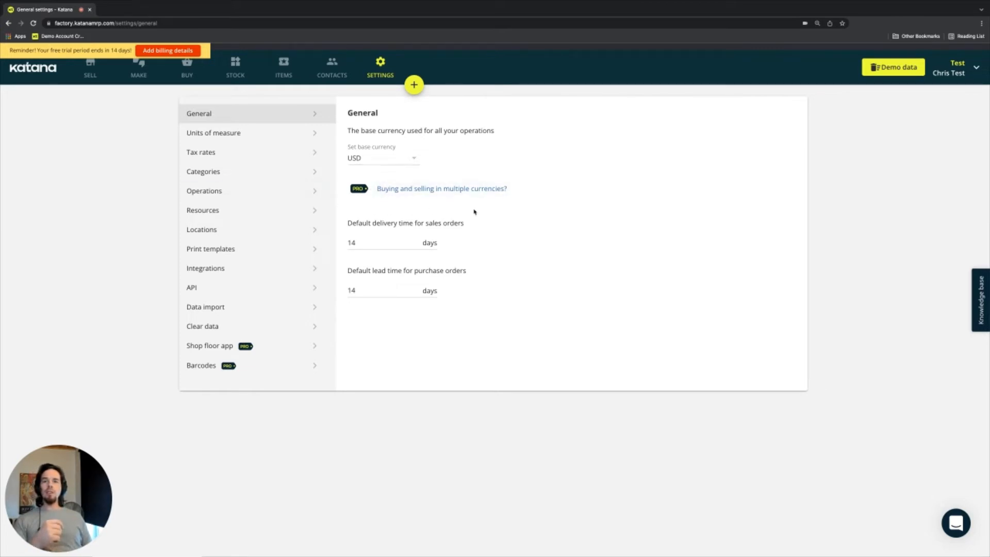
mouse_move(560, 195)
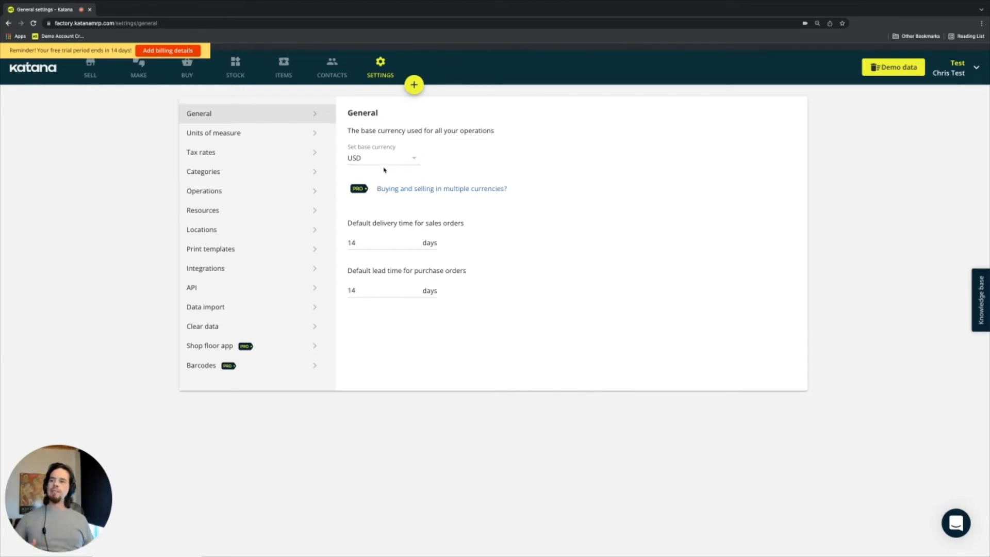
click(382, 158)
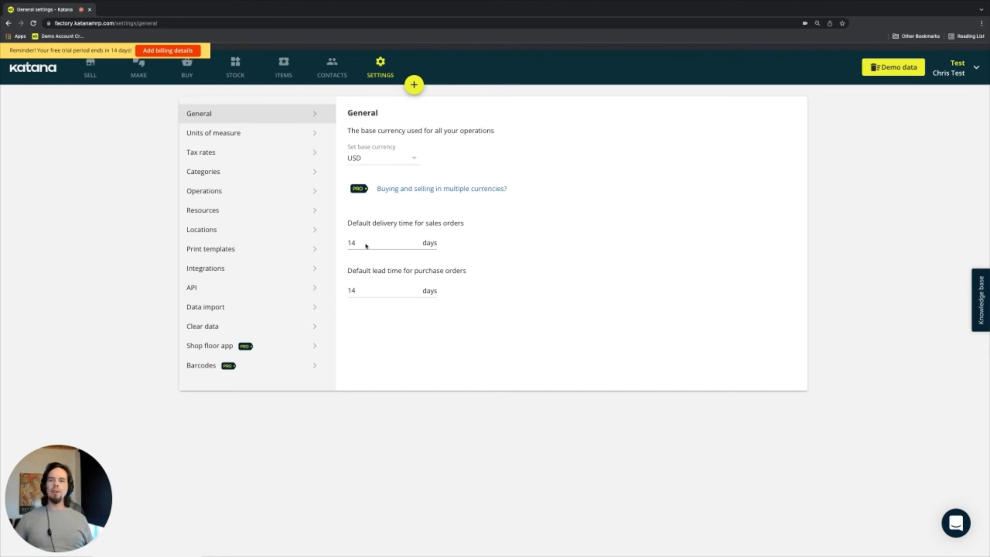
double_click(352, 271)
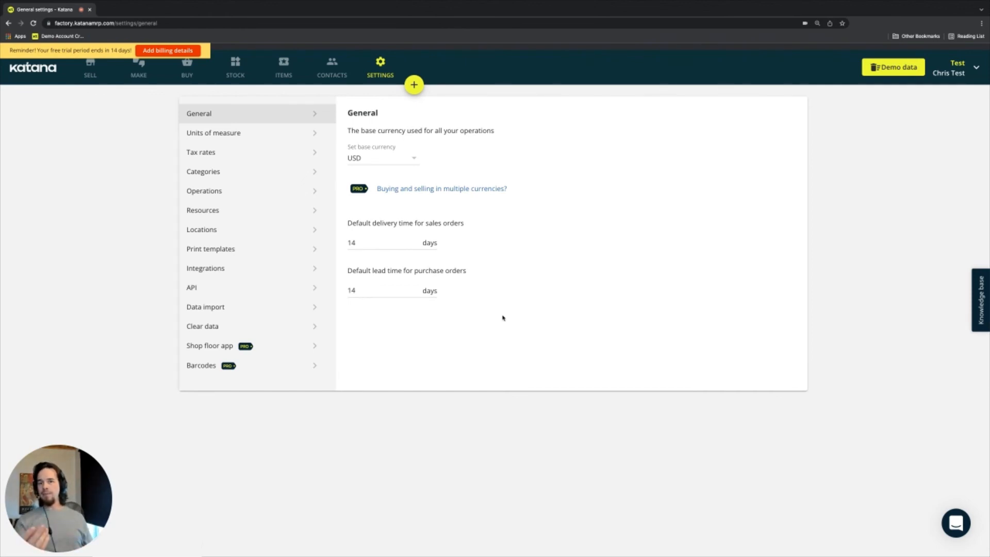
mouse_move(361, 303)
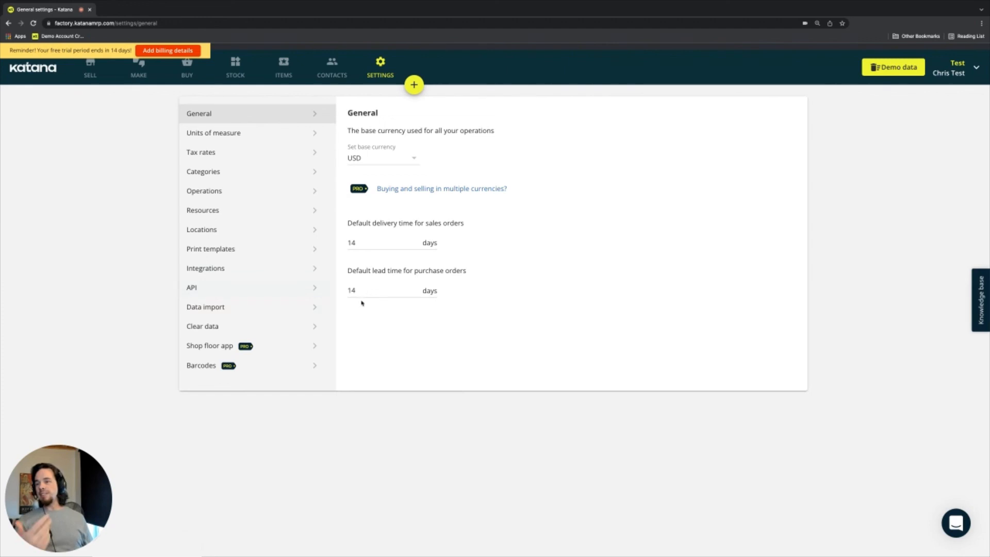